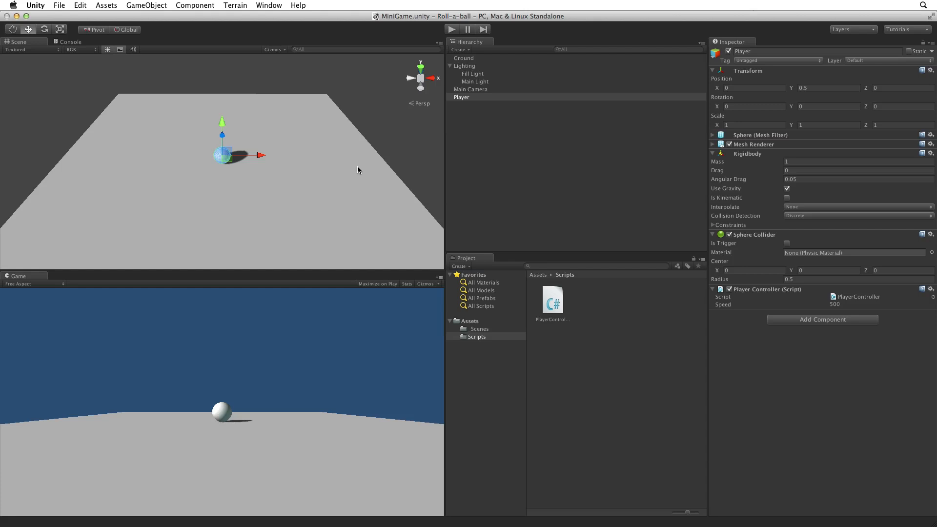
Step: Select Main Camera to show its position 0, 10, -10 and X rotation 45
click(471, 89)
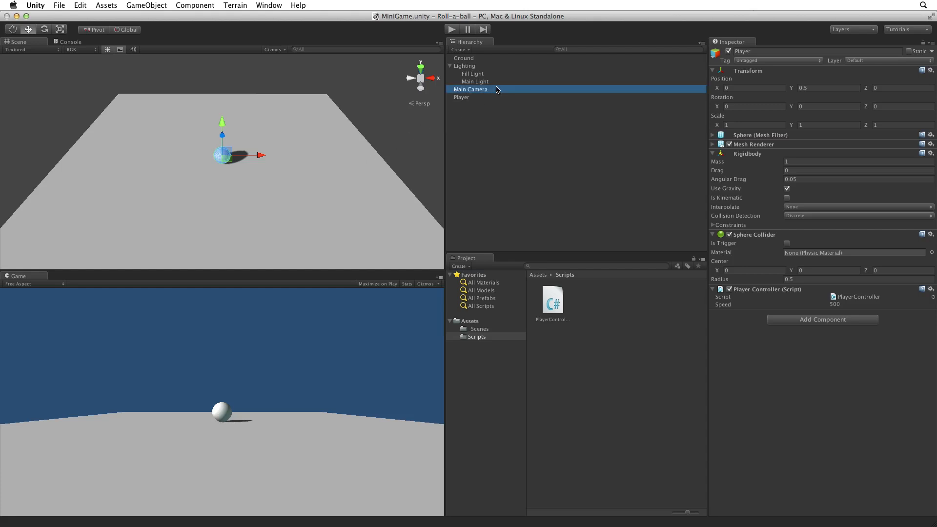
click(470, 89)
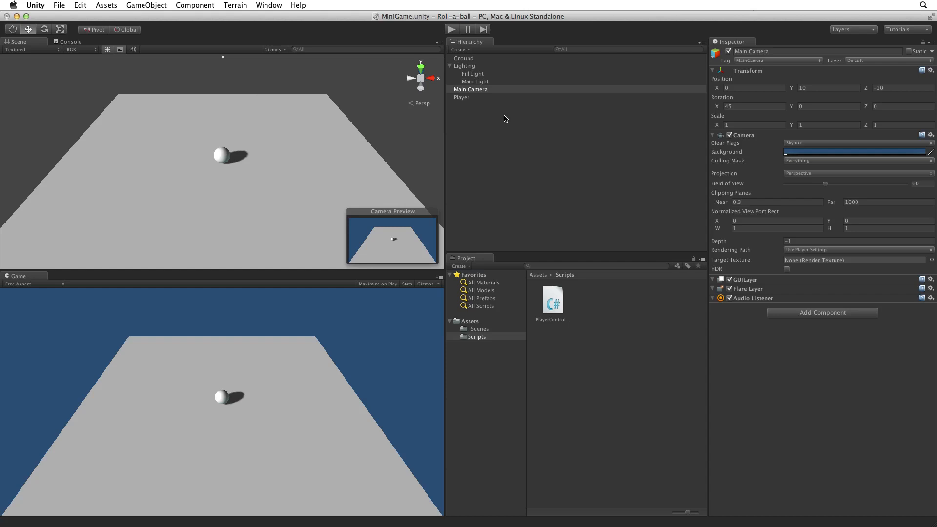
Step: Parent Main Camera under Player, then drag the Player ball across the floor
click(470, 89)
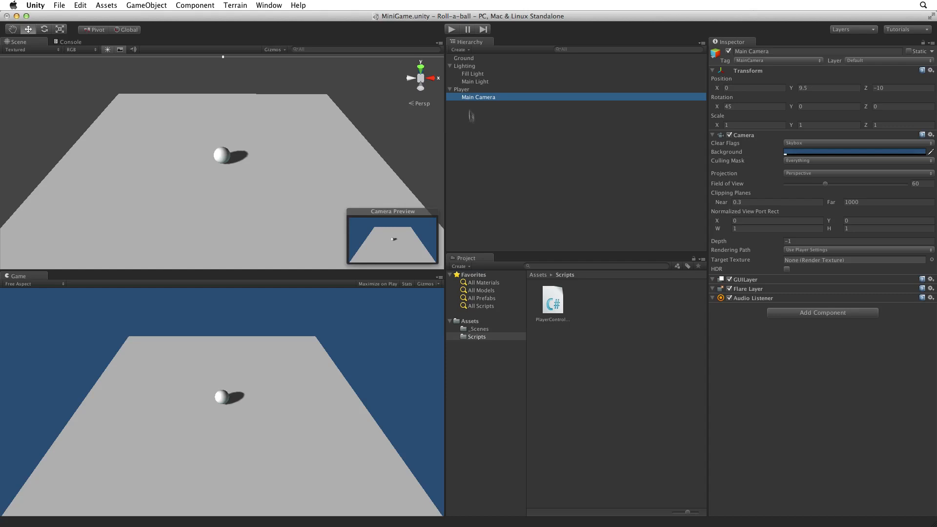
click(461, 89)
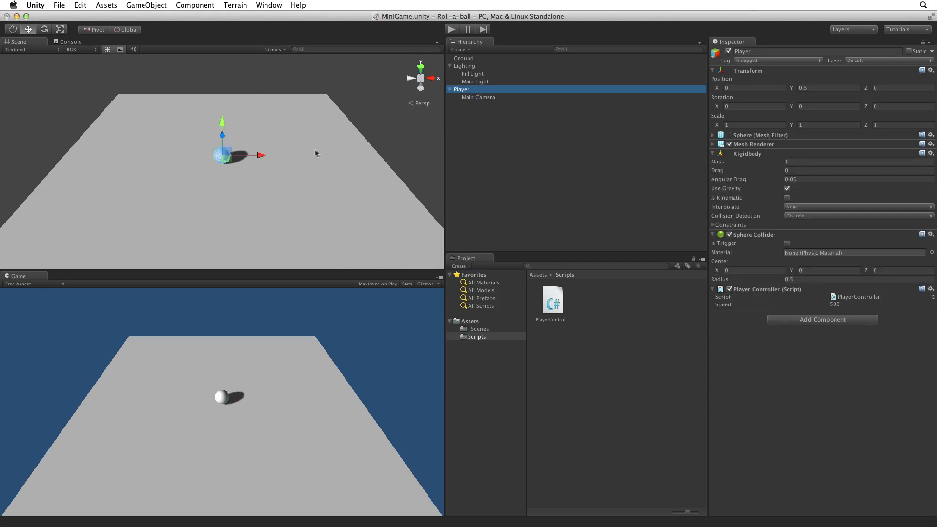
drag(221, 154, 182, 177)
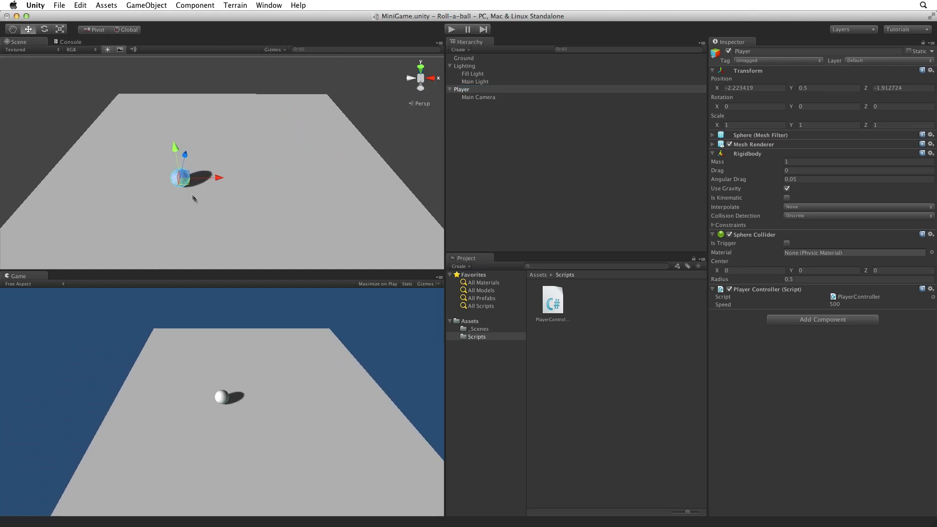
drag(179, 177, 206, 197)
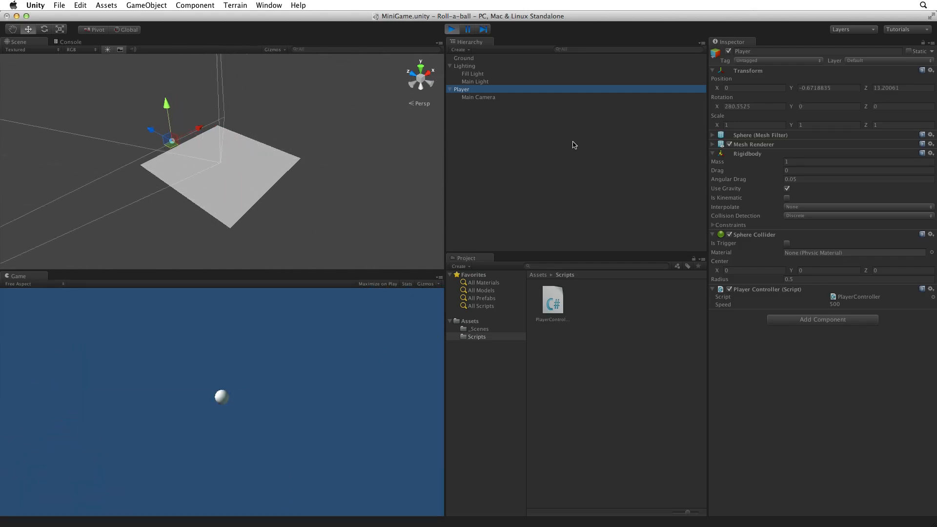
Step: During Play, inspect the Main Camera and Player transforms, then stop the game
click(479, 97)
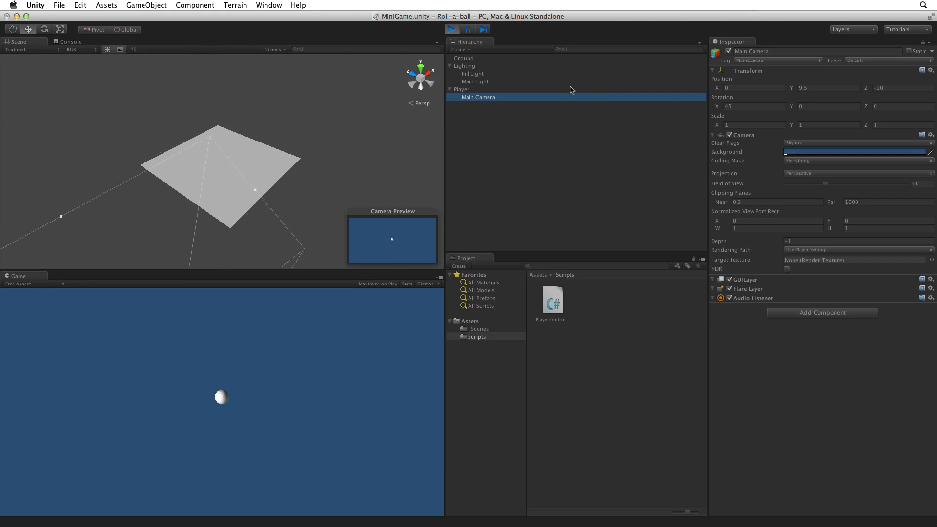
click(462, 89)
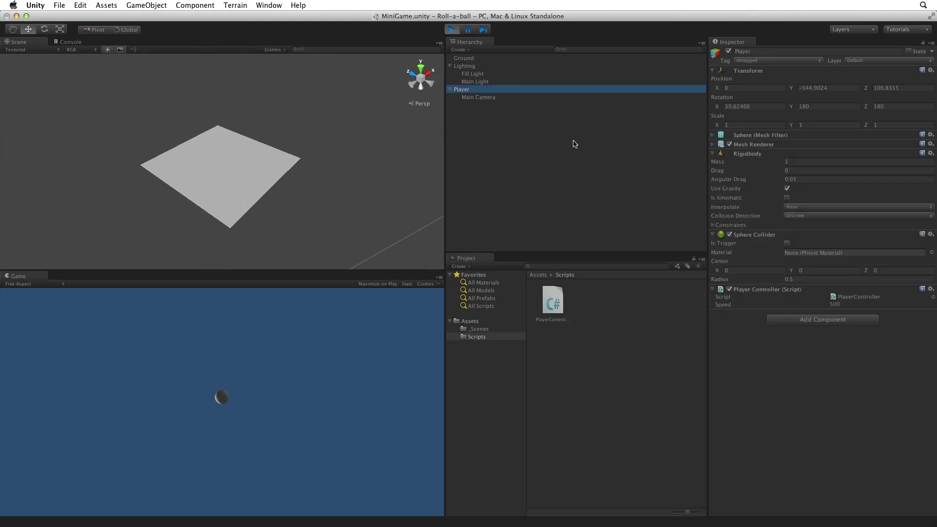
click(478, 96)
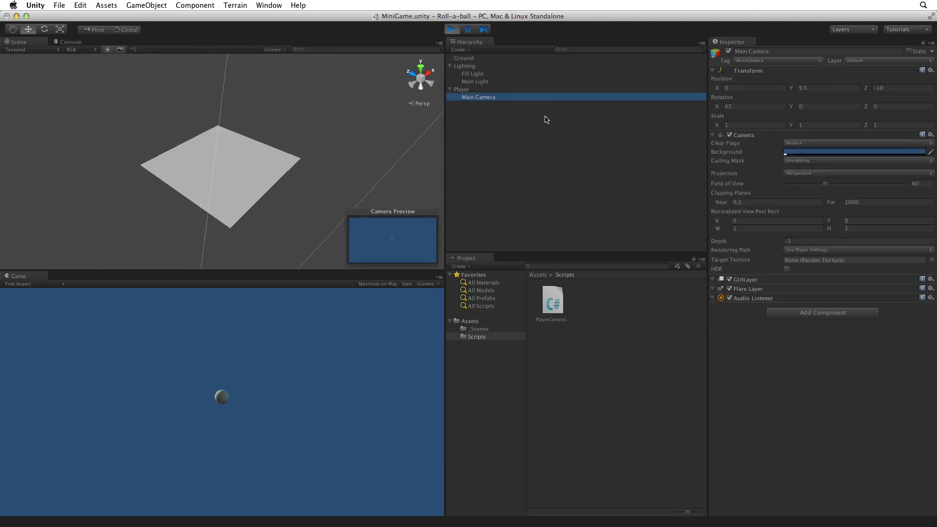
click(461, 89)
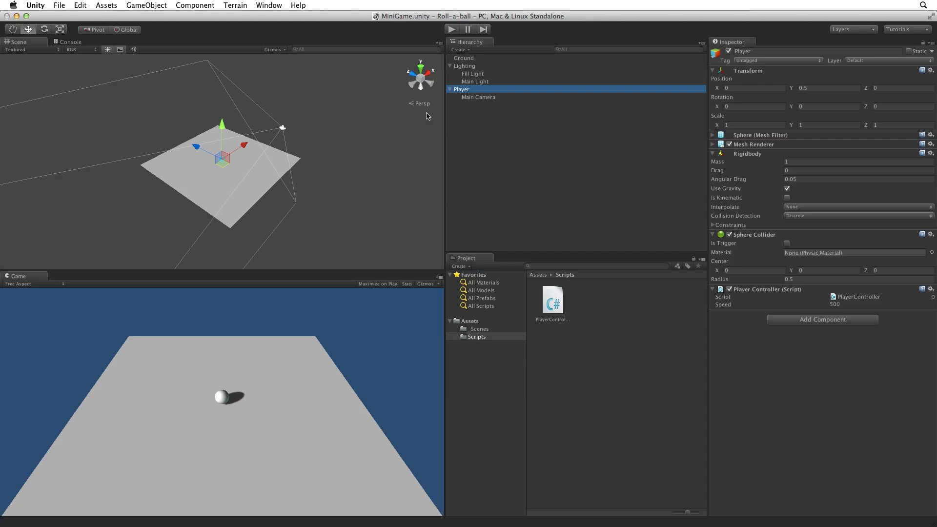
mouse_move(217, 190)
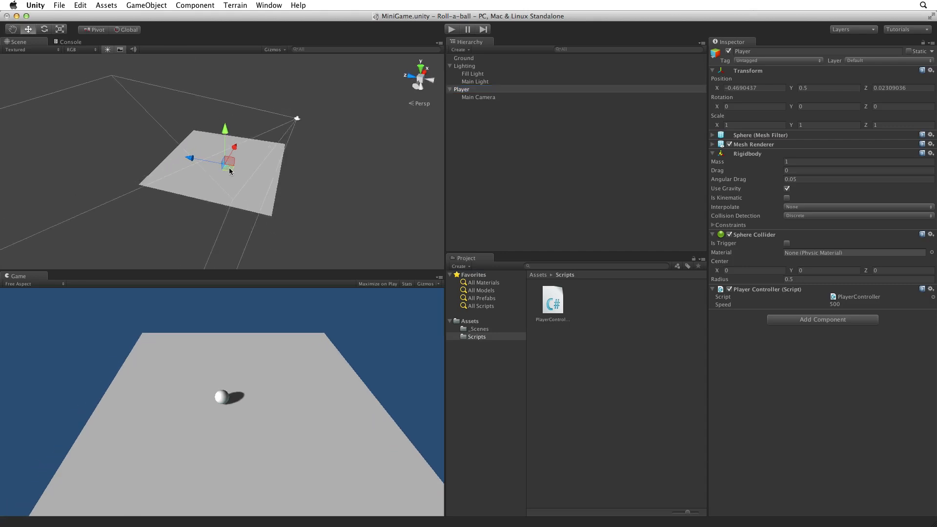
Step: Drag the Player ball slightly, then check the child Main Camera's Transform values
drag(229, 160, 234, 157)
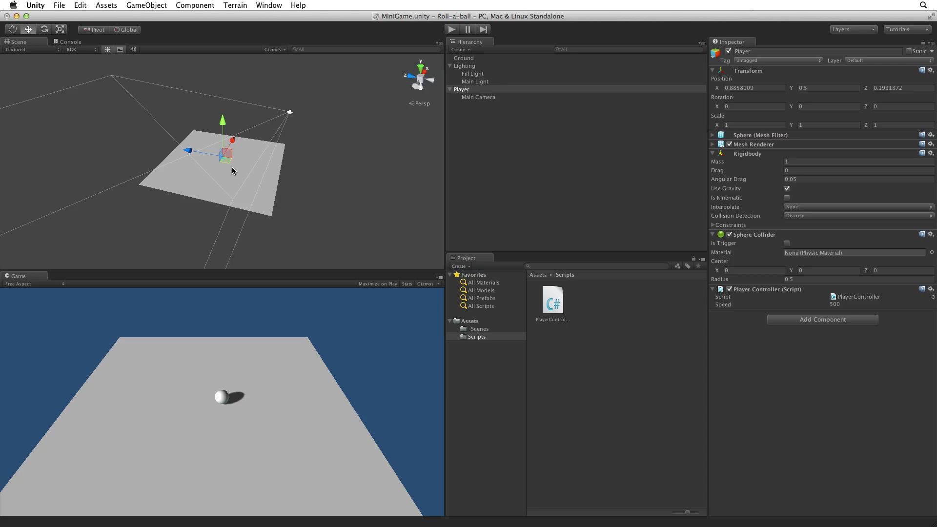
click(479, 96)
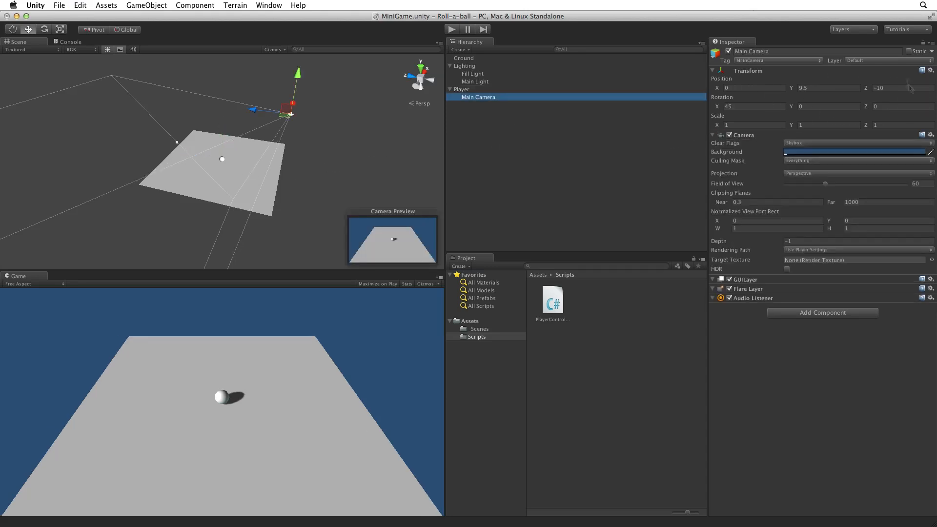
mouse_move(745, 148)
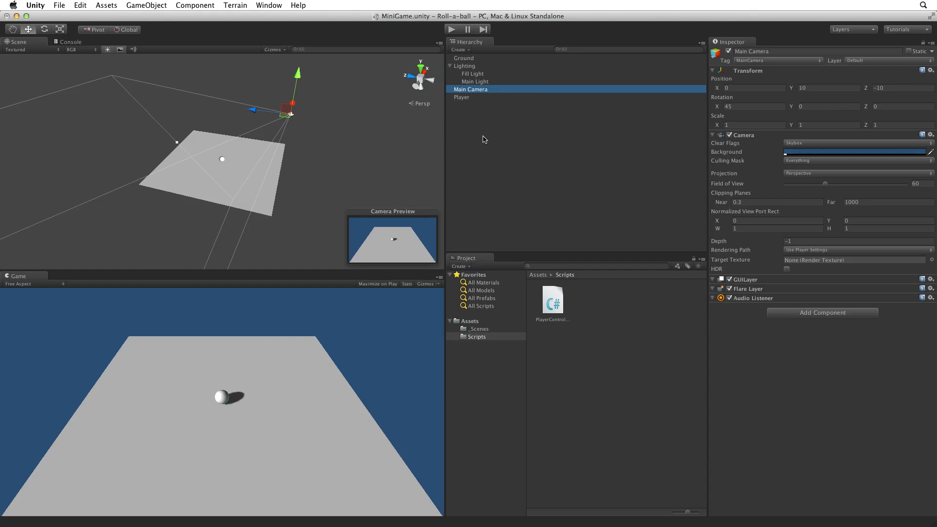
mouse_move(481, 147)
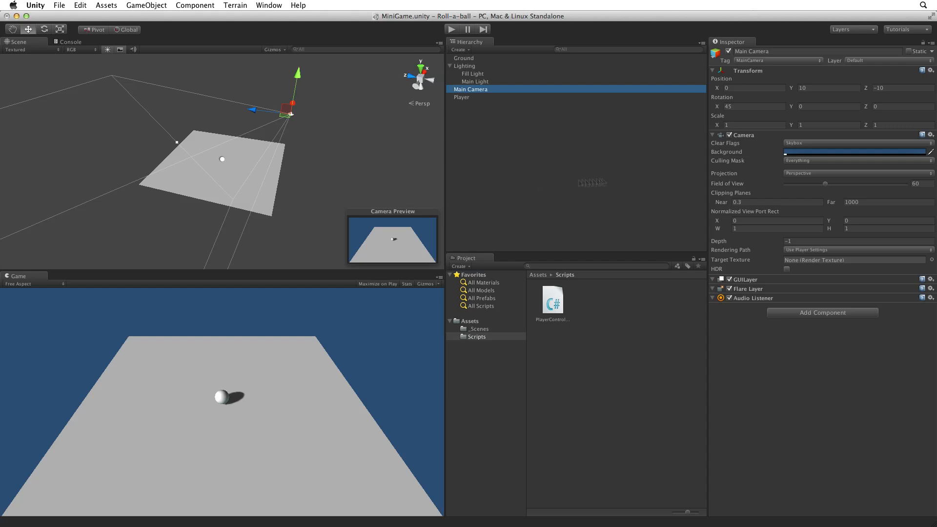
Step: Add a new C# script component named CameraController to Main Camera
click(822, 312)
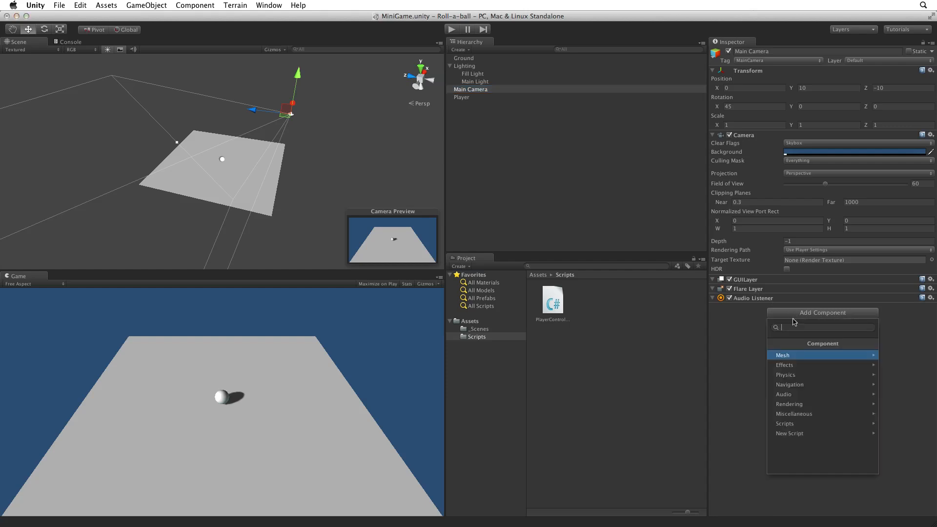
mouse_move(794, 434)
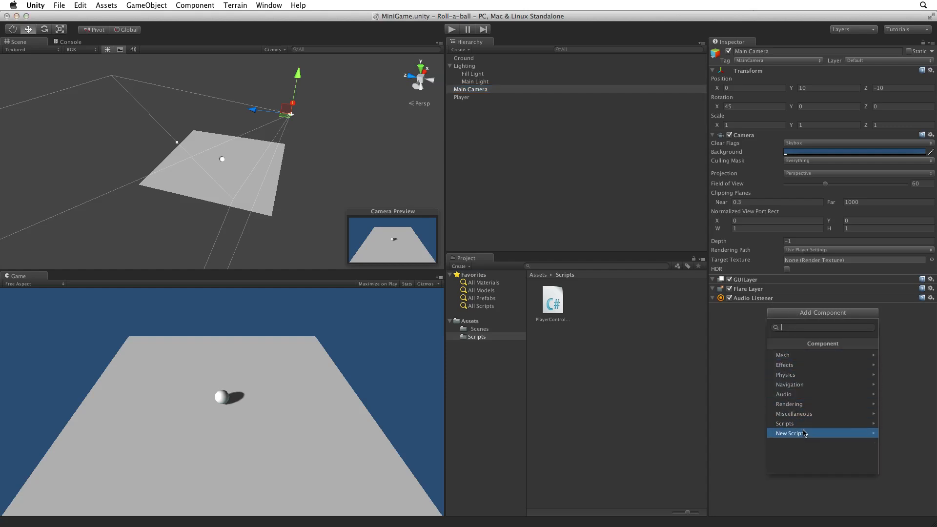
click(790, 433)
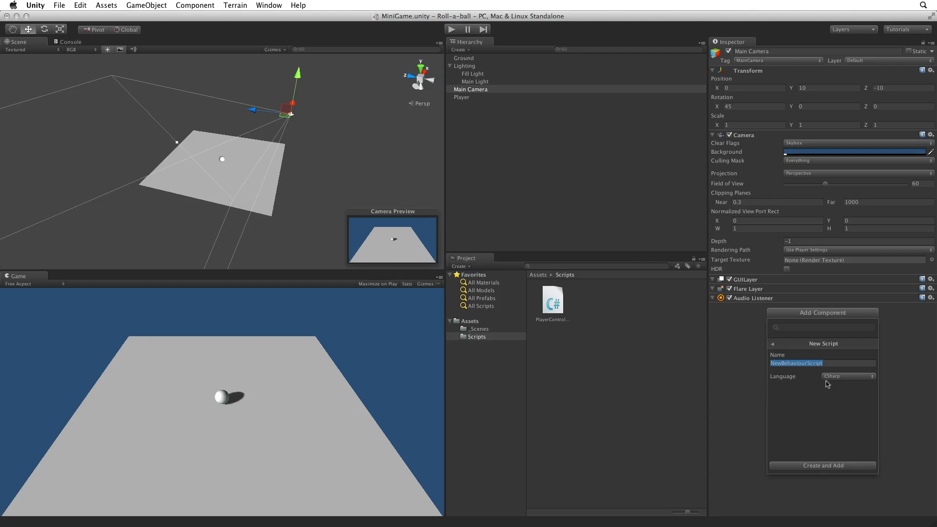
mouse_move(841, 383)
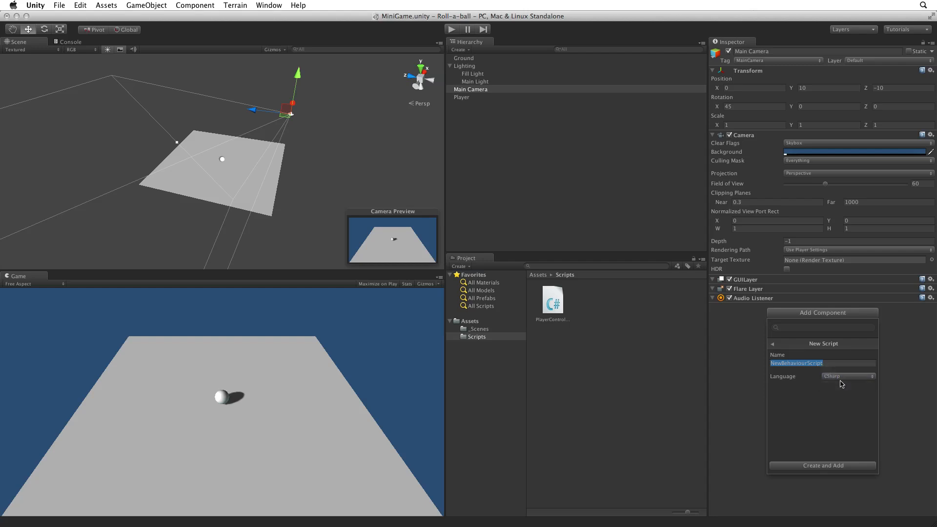
text(CameraController)
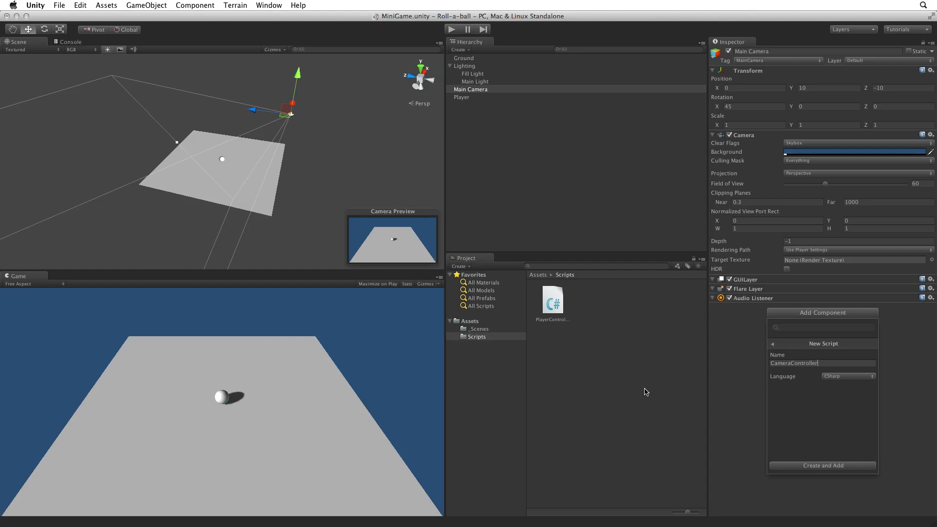
click(823, 466)
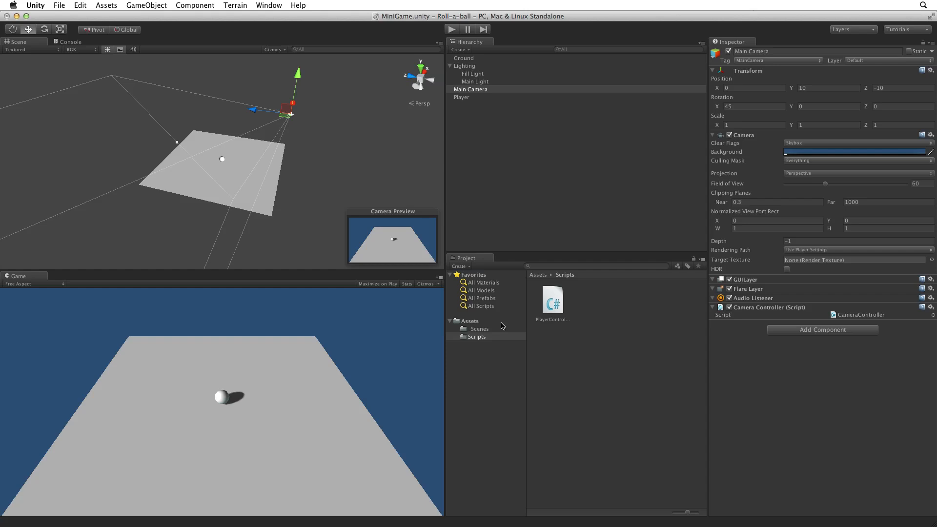
mouse_move(505, 331)
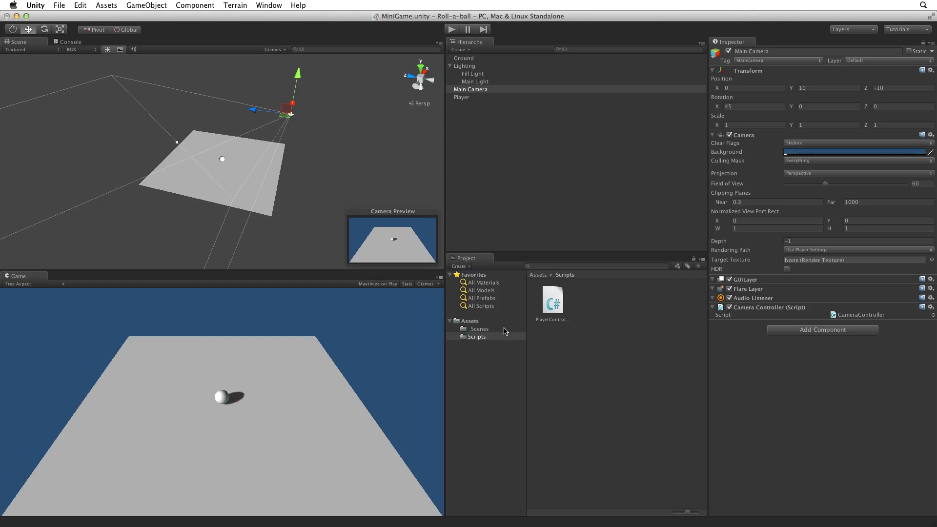
Step: Move CameraController from Assets into the Scripts folder and open it in MonoDevelop
click(469, 321)
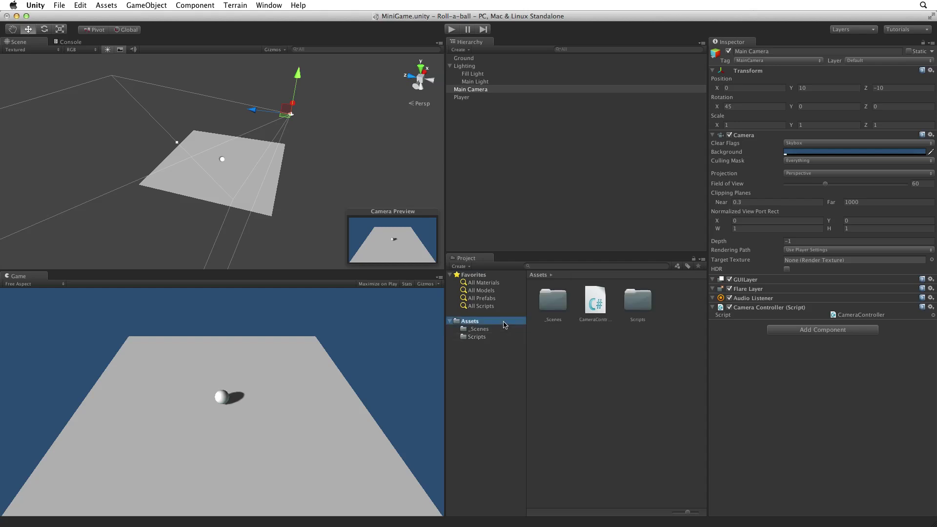
click(595, 300)
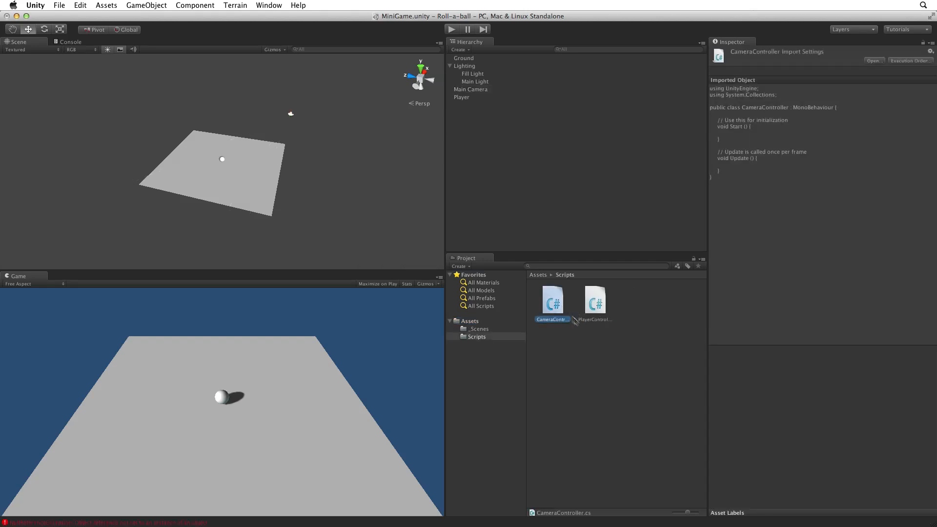
double_click(553, 300)
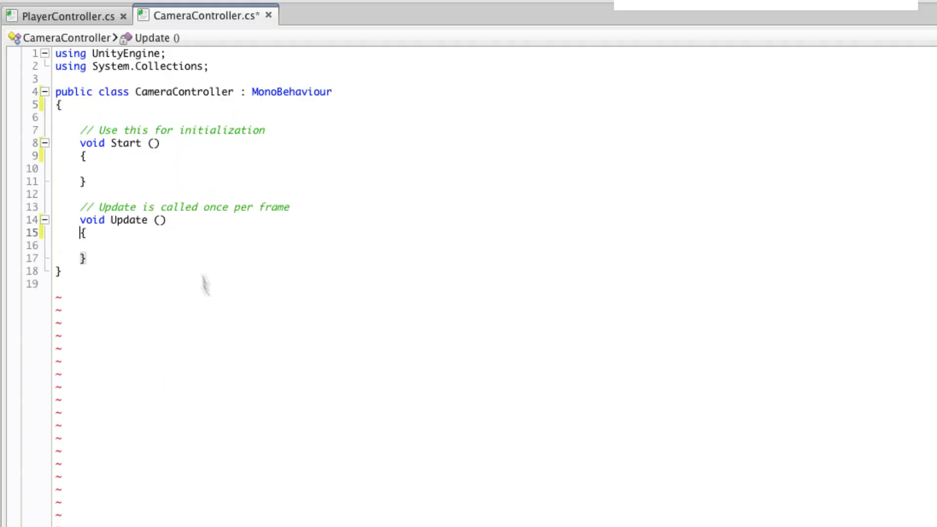
Step: Declare public GameObject player and private Vector3 offset, and initialise offset in Start
text(public GameObject)
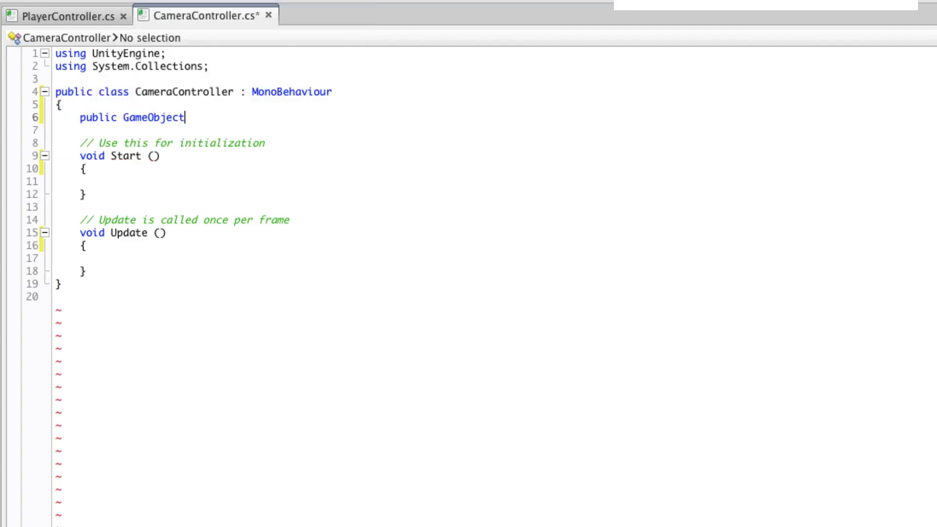
text(player;)
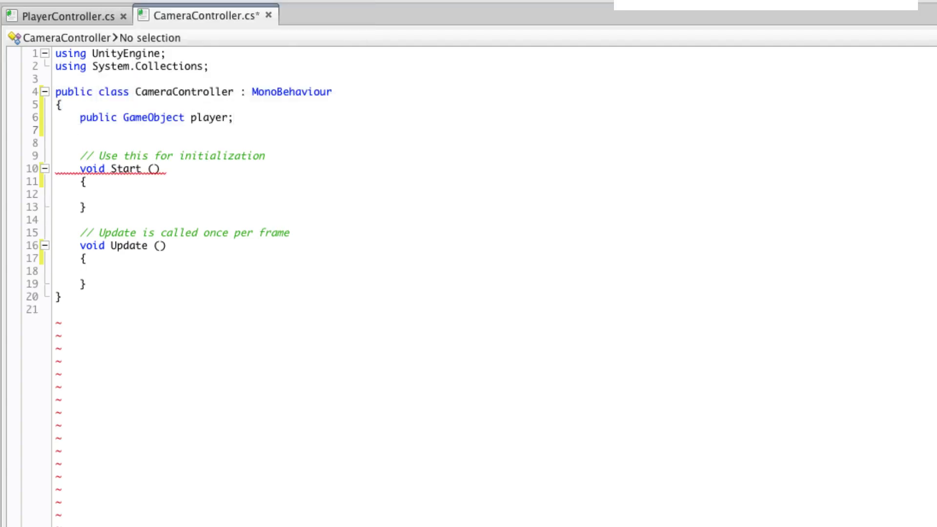
text(private Vector3 offse)
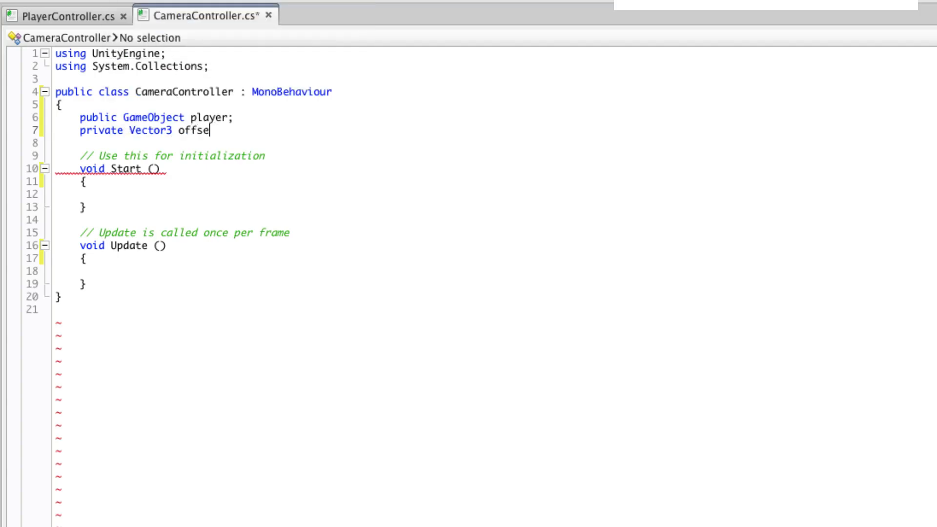
text(t;)
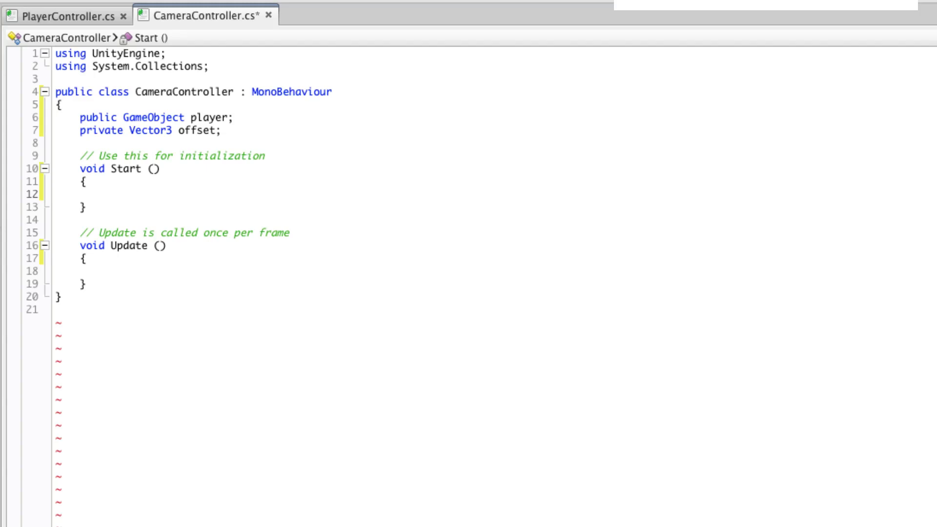
text(offset = transform.position;)
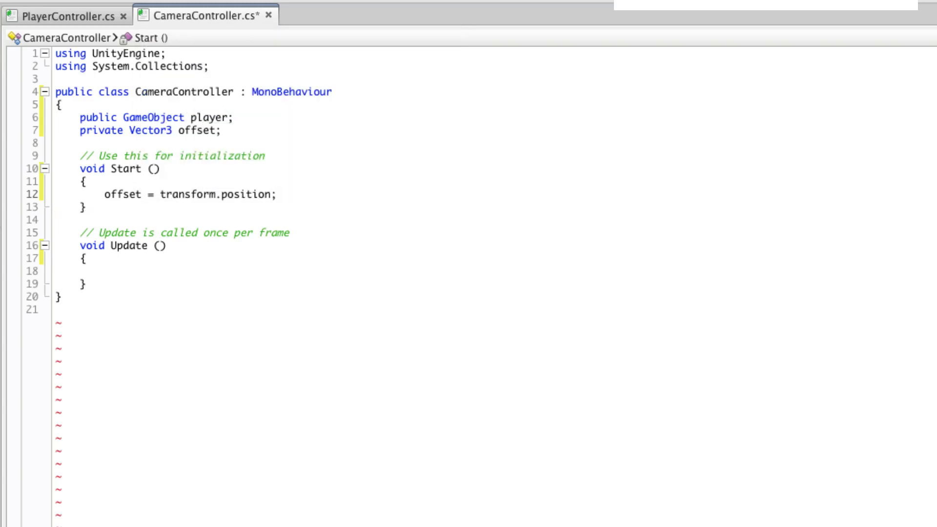
Step: Set transform.position to the player's position plus offset, and rename Update to LateUpdate
click(103, 271)
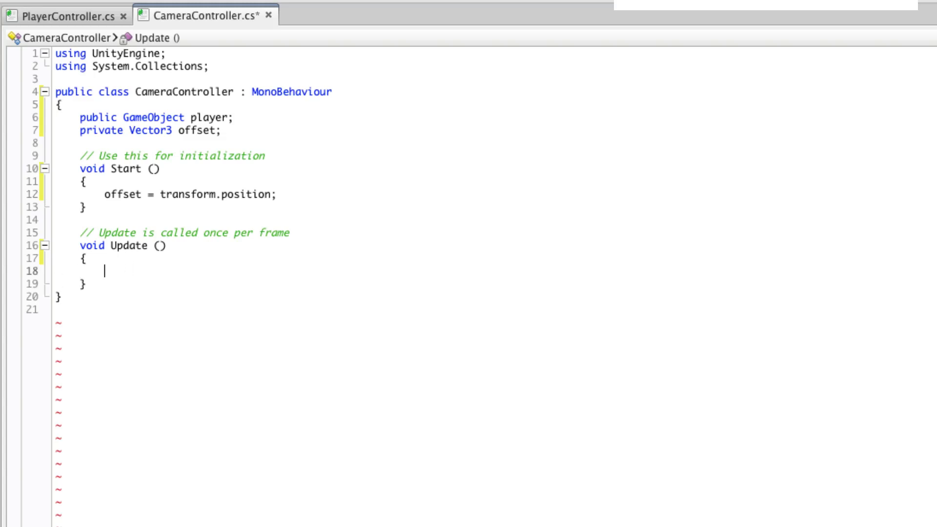
text(transform.position)
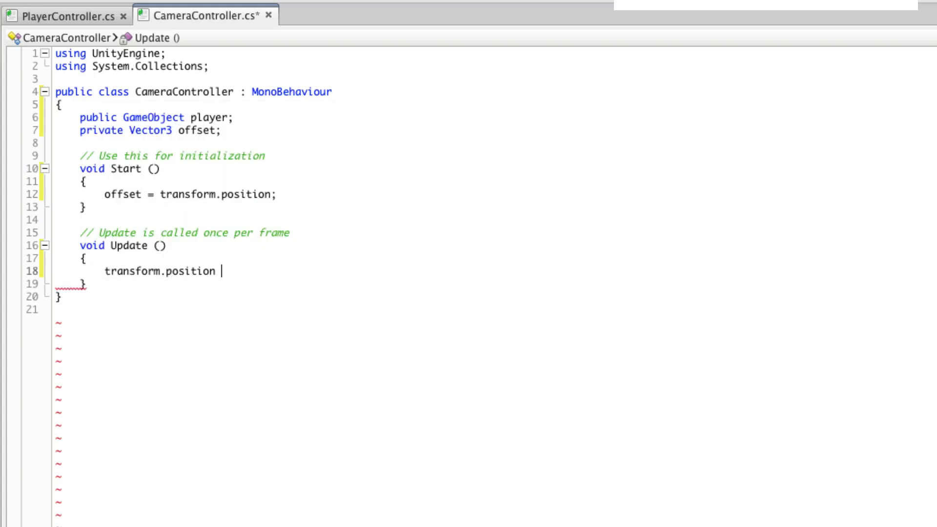
text(= player.transform.position + offset)
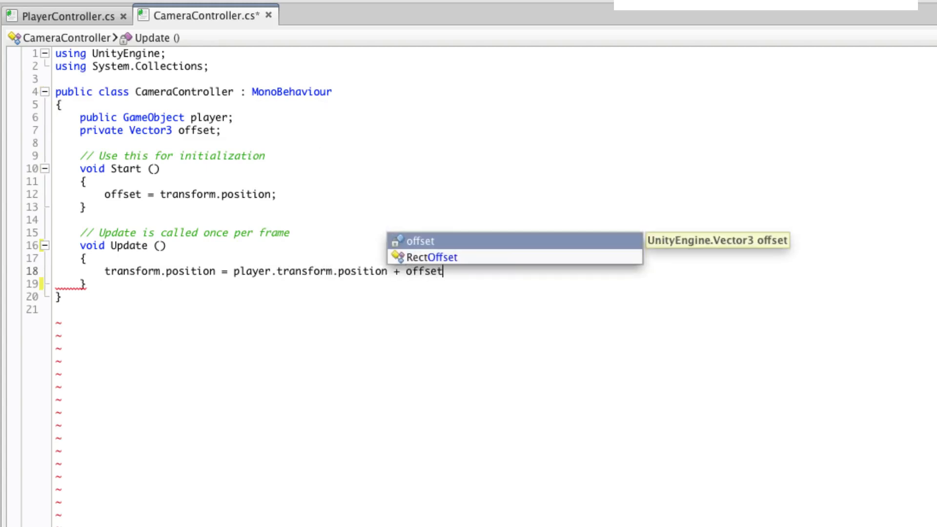
text(;)
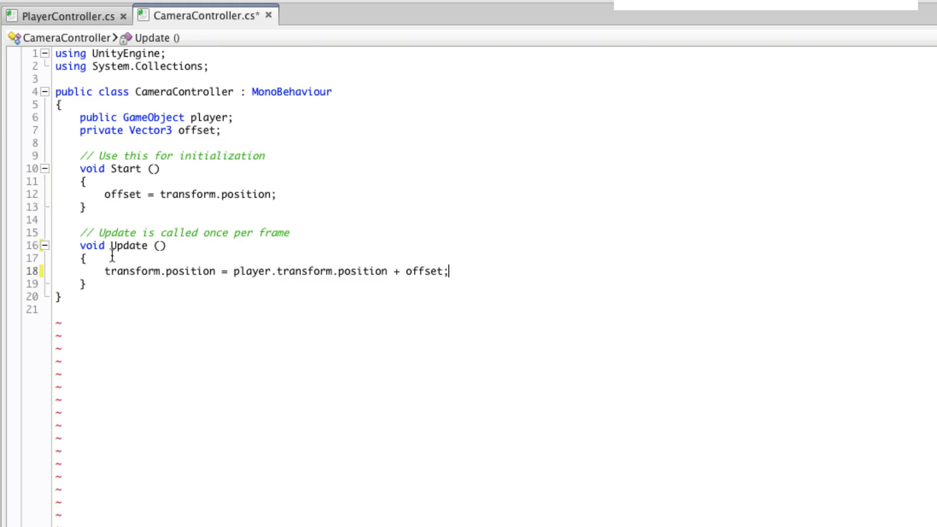
double_click(128, 246)
text(Late)
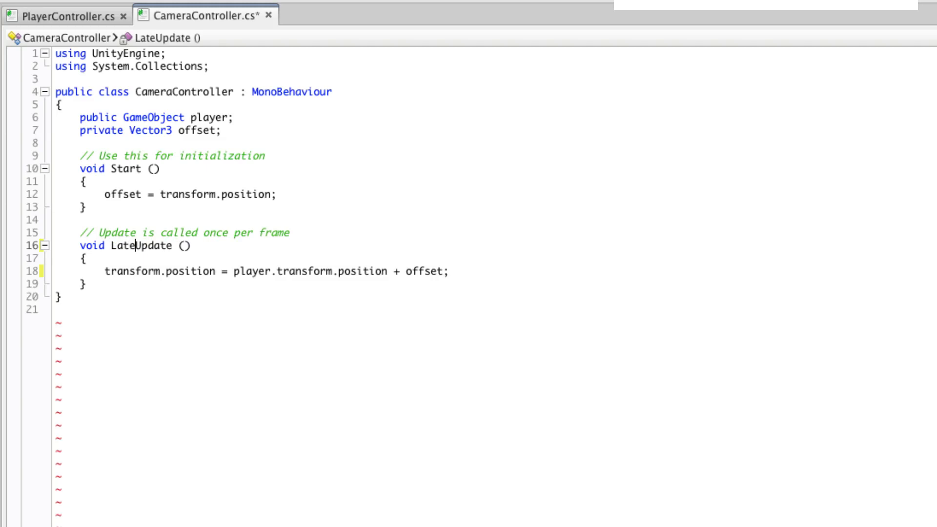
double_click(115, 246)
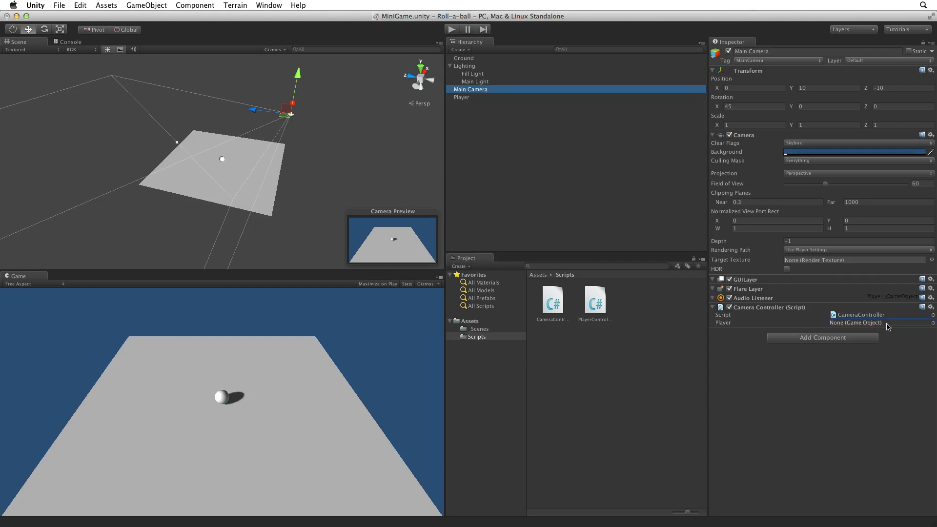
Step: Drag Player from the Hierarchy into the Camera Controller's Player field
drag(461, 98, 854, 323)
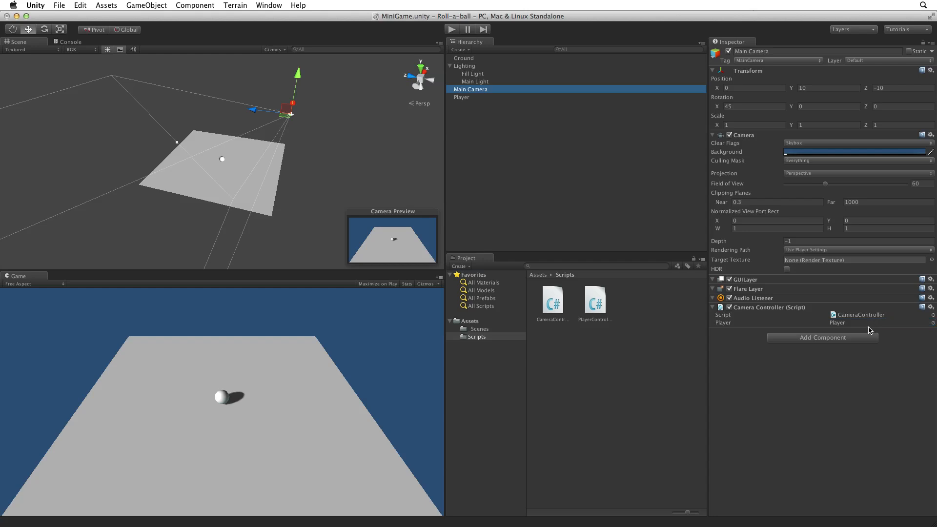
mouse_move(825, 345)
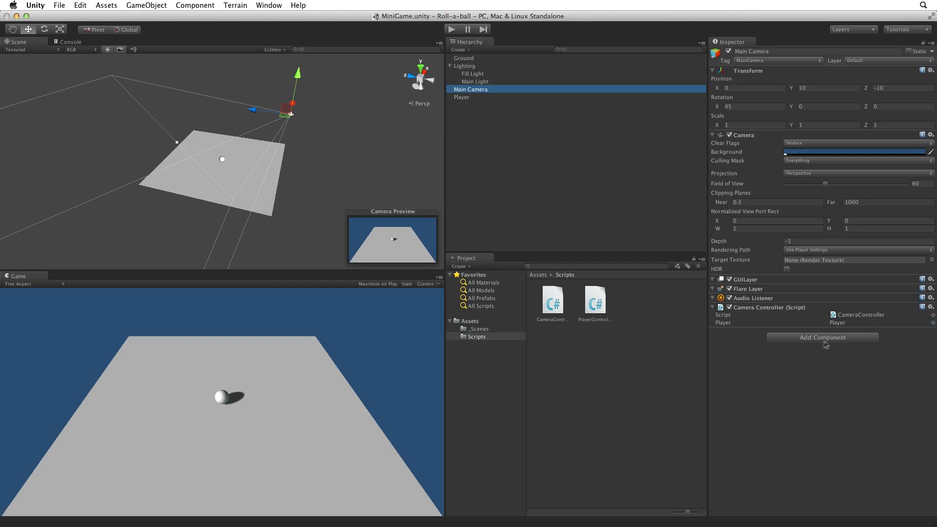
mouse_move(758, 355)
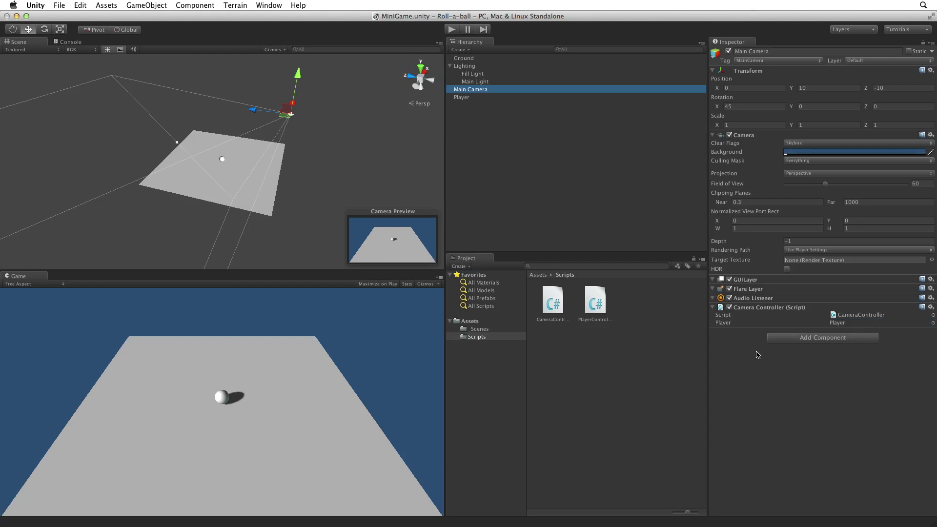